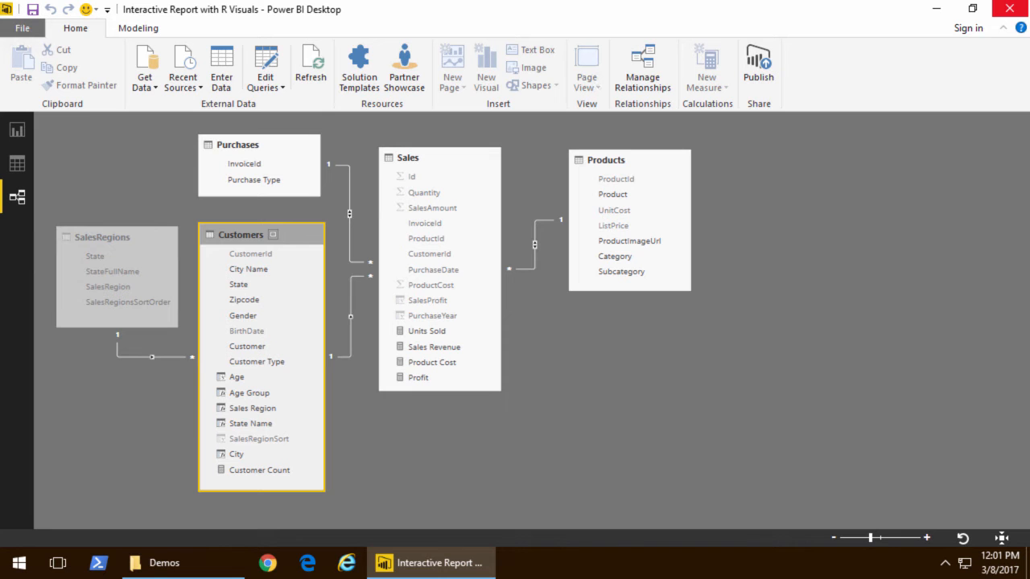
pyautogui.moveTo(145, 203)
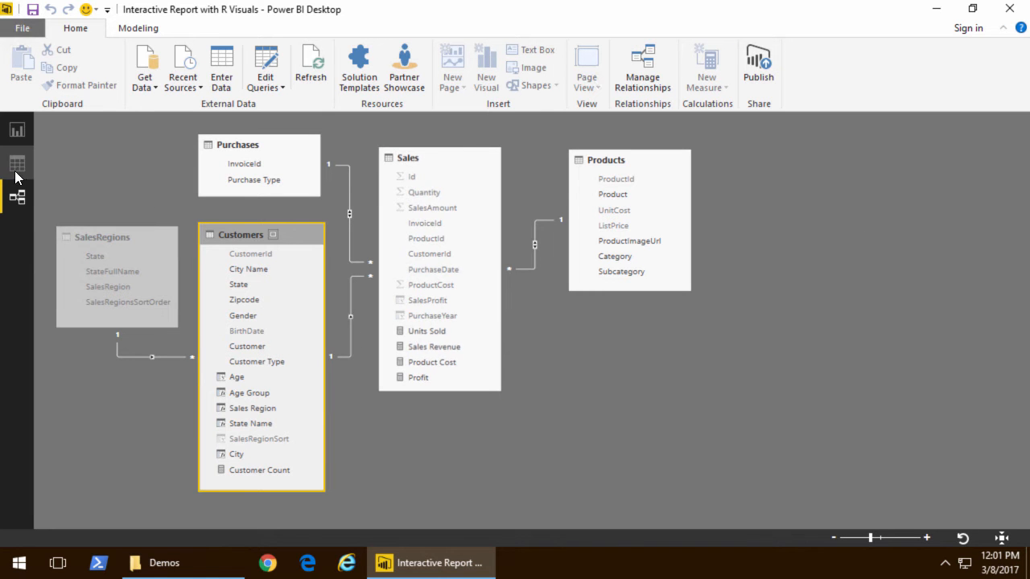
# Show the Customers table in Data view and reveal the Age Group column's SWITCH formula
pyautogui.click(18, 163)
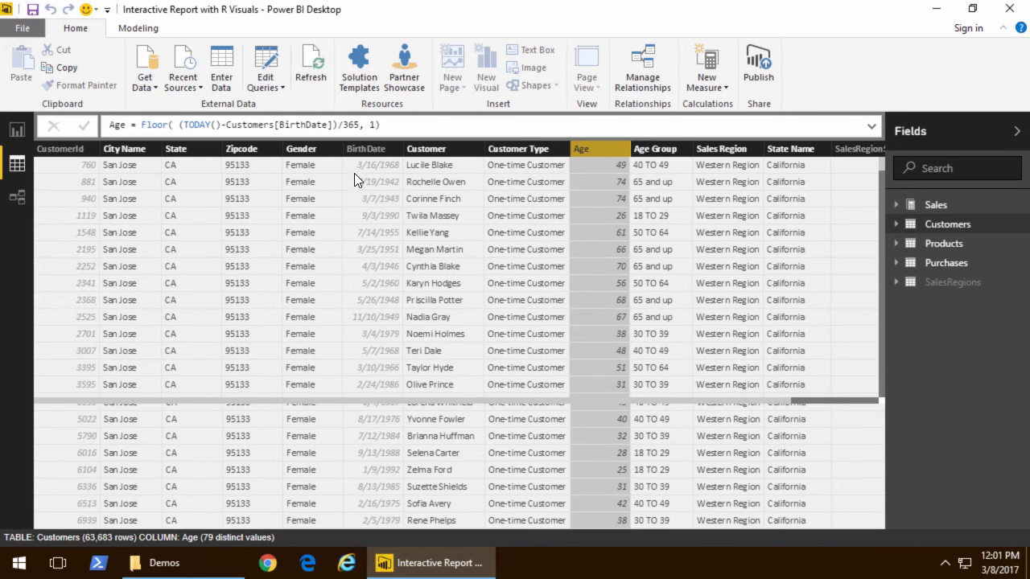
pyautogui.moveTo(588, 199)
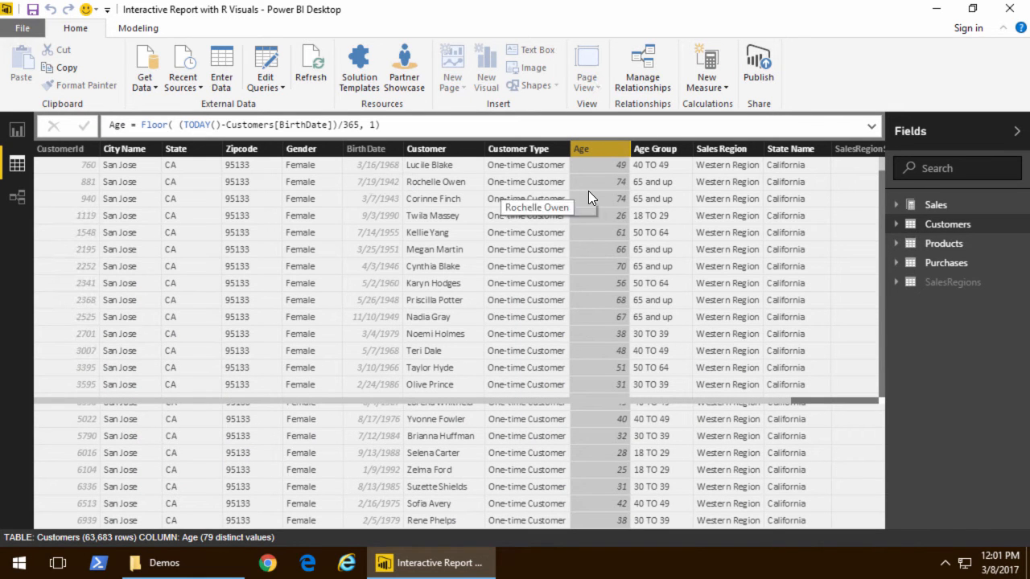
pyautogui.moveTo(612, 199)
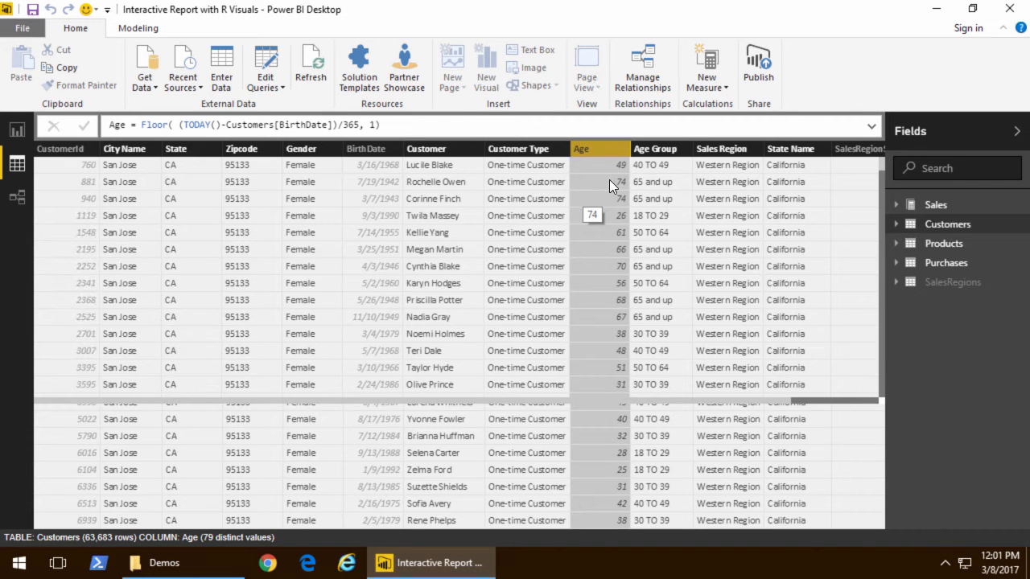
pyautogui.click(658, 148)
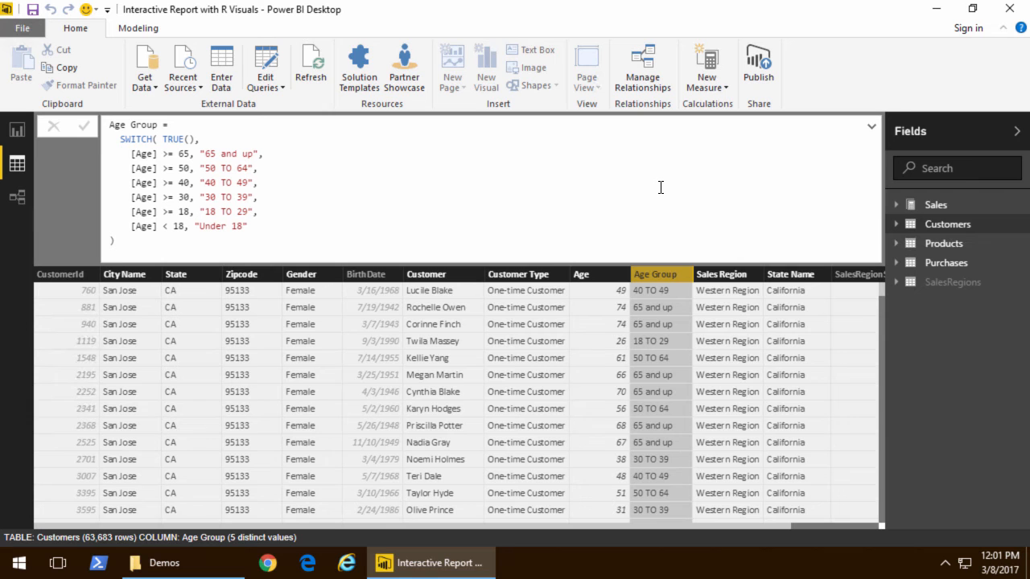
pyautogui.moveTo(64, 176)
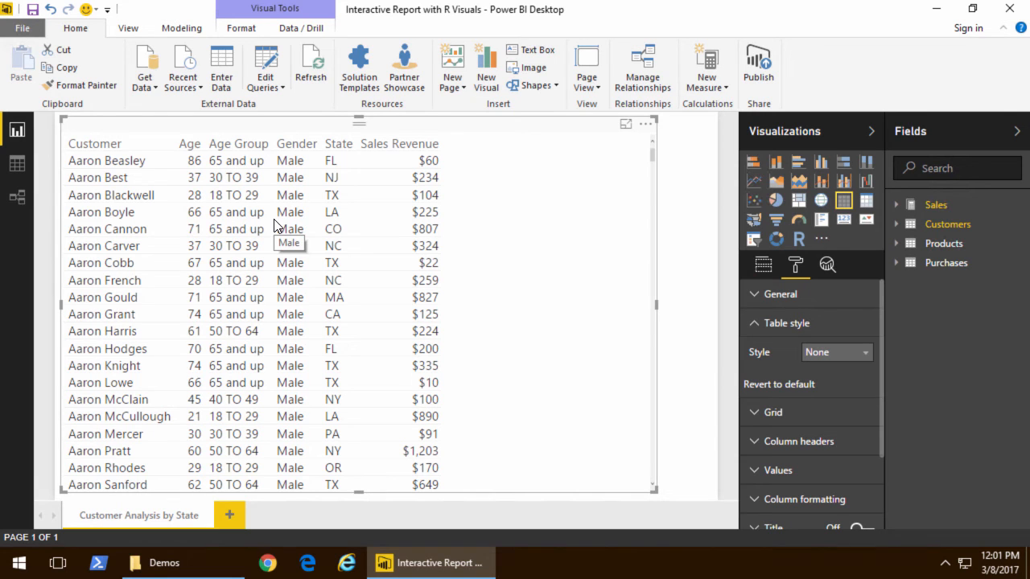
pyautogui.moveTo(299, 215)
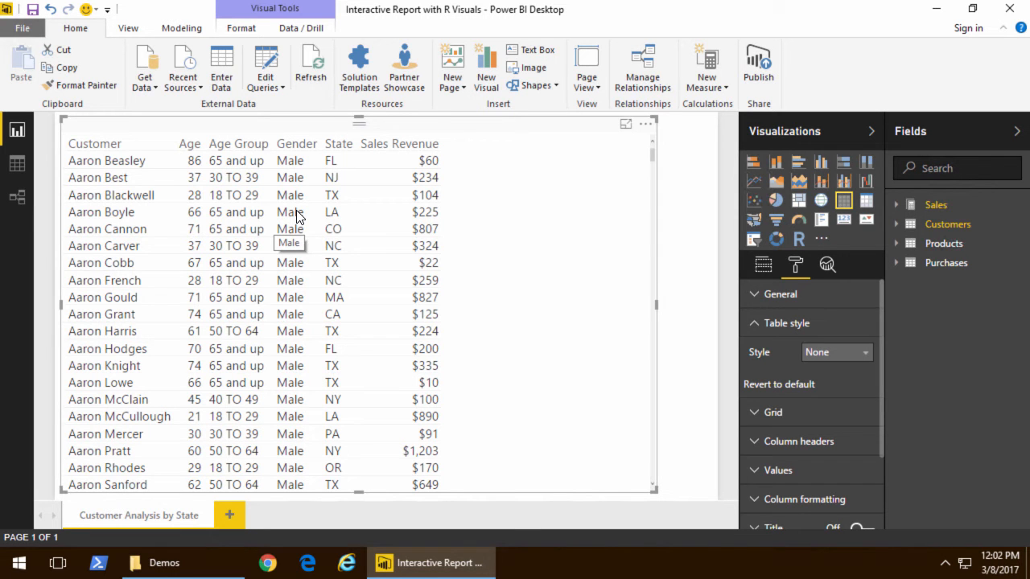
pyautogui.moveTo(328, 133)
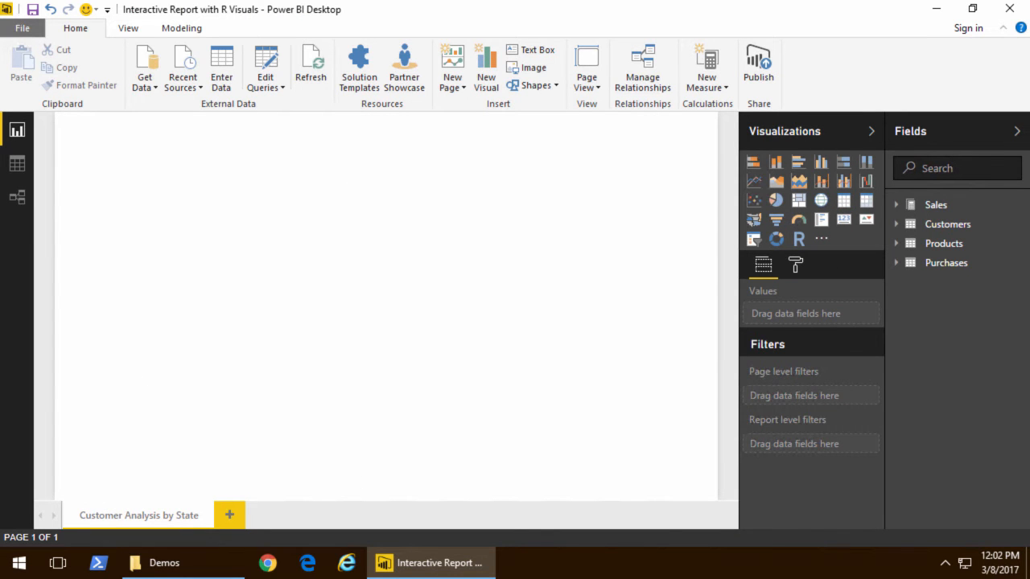
pyautogui.moveTo(799, 238)
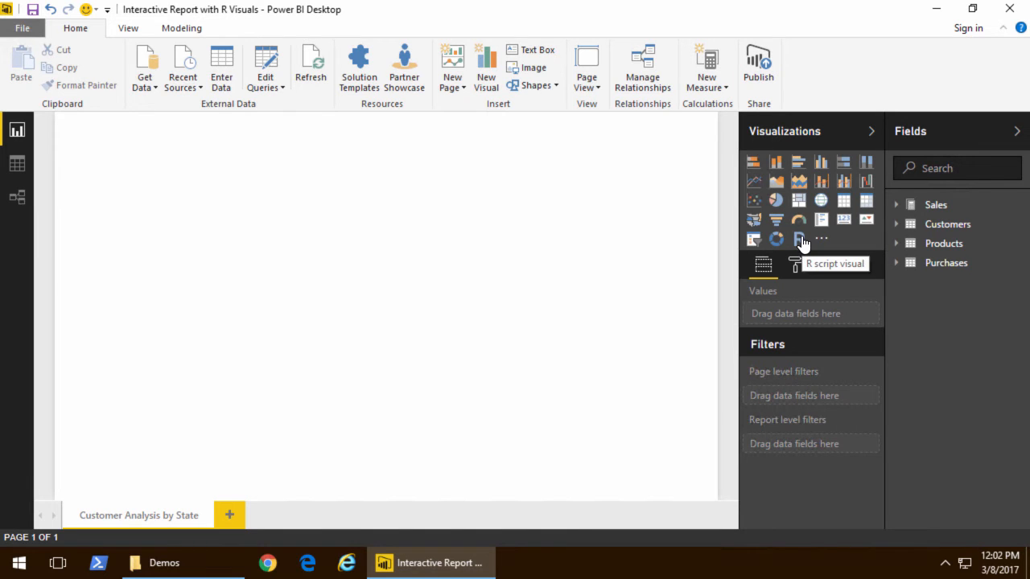
# Place an empty R script visual on the report page
pyautogui.click(798, 239)
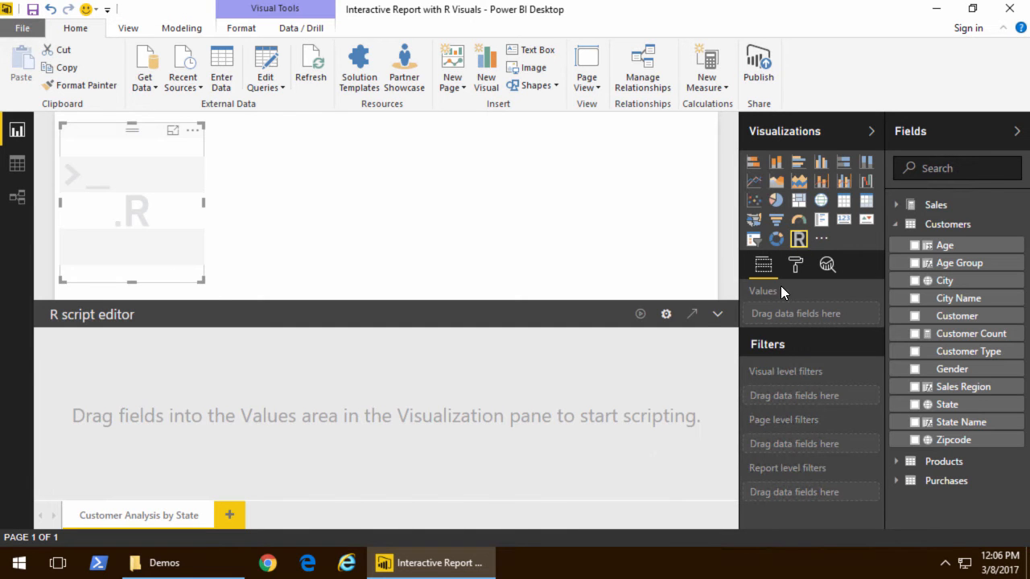
pyautogui.moveTo(716, 491)
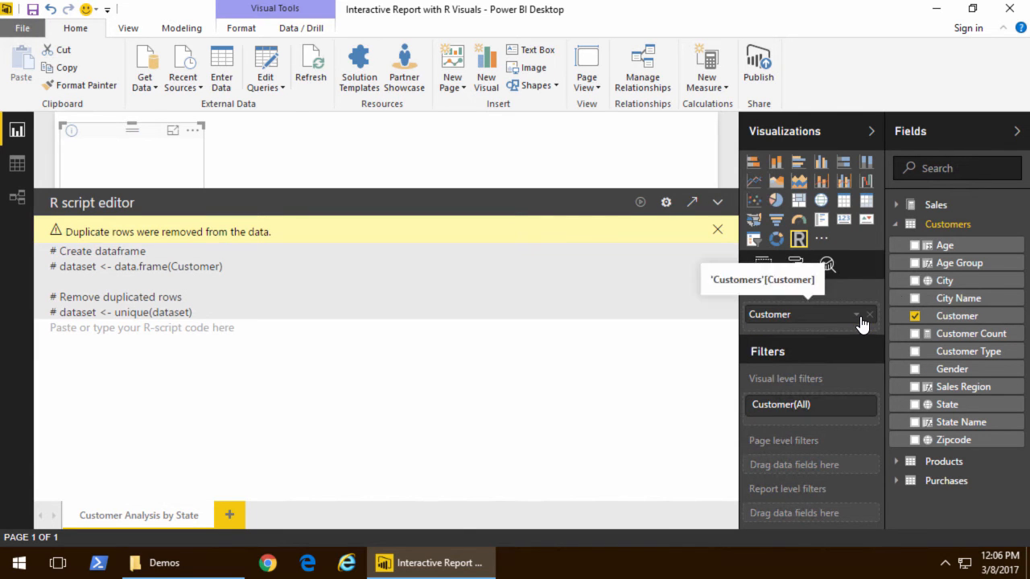
# Add the Age field and run the hist() script to draw Customer Count by Age
pyautogui.click(915, 245)
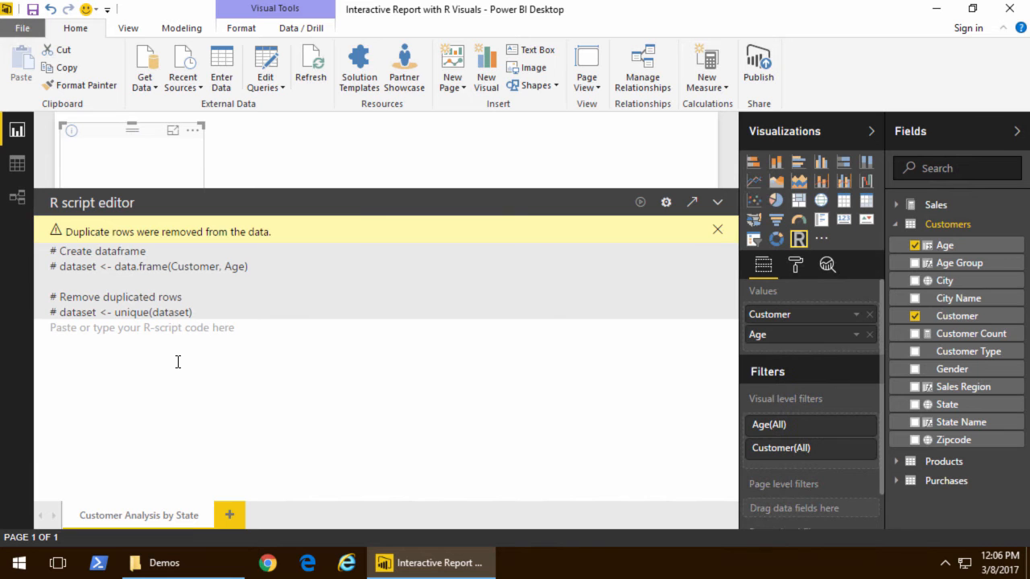
pyautogui.moveTo(968, 351)
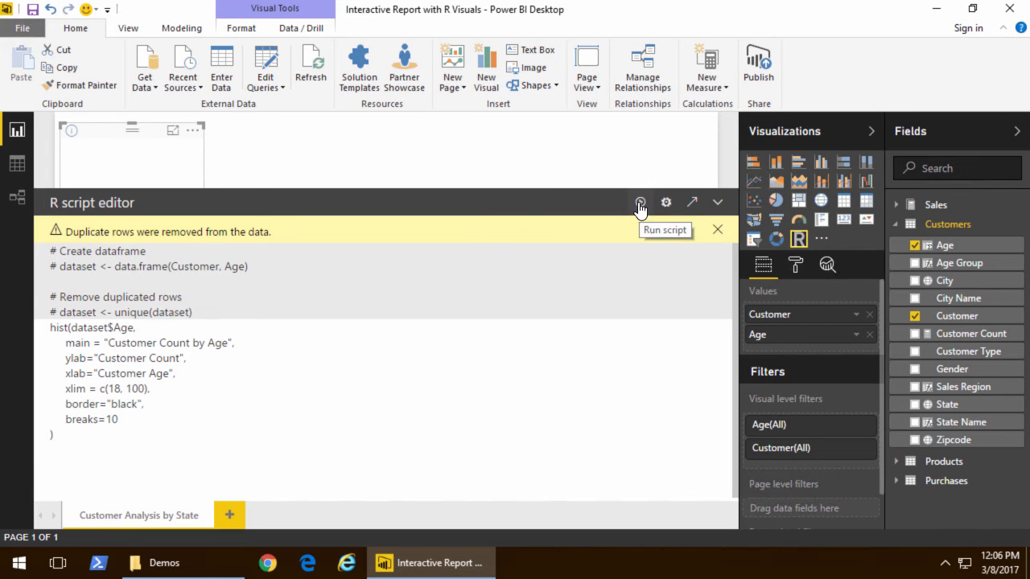
pyautogui.click(639, 202)
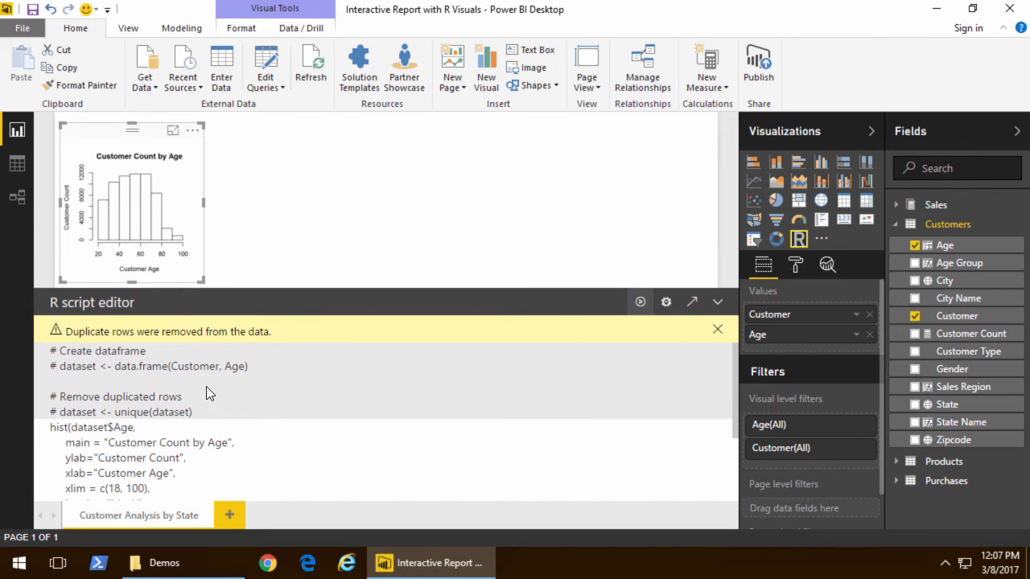
pyautogui.moveTo(692, 303)
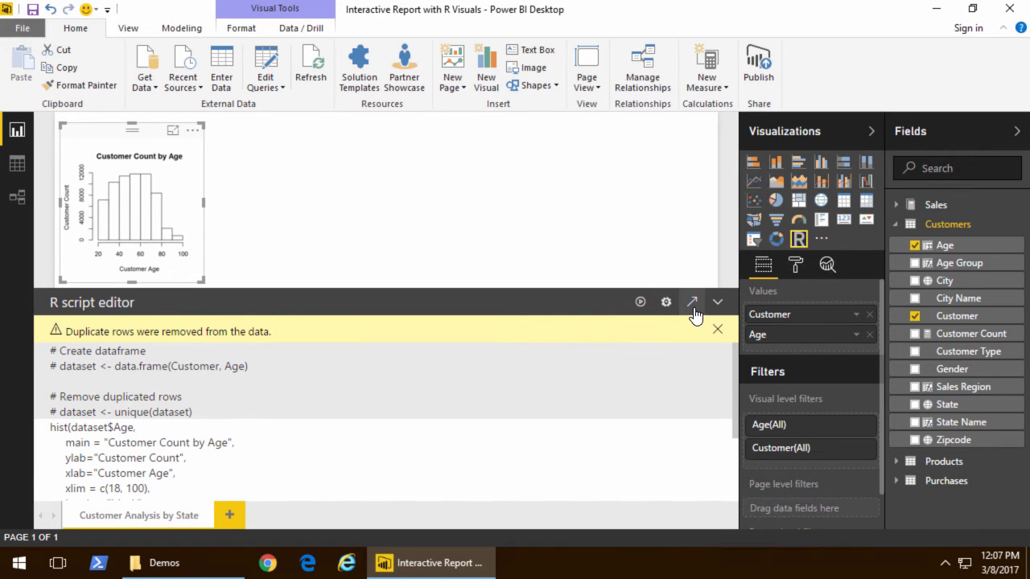
# Open the histogram script in RStudio and change breaks from 10 to 20
pyautogui.click(691, 302)
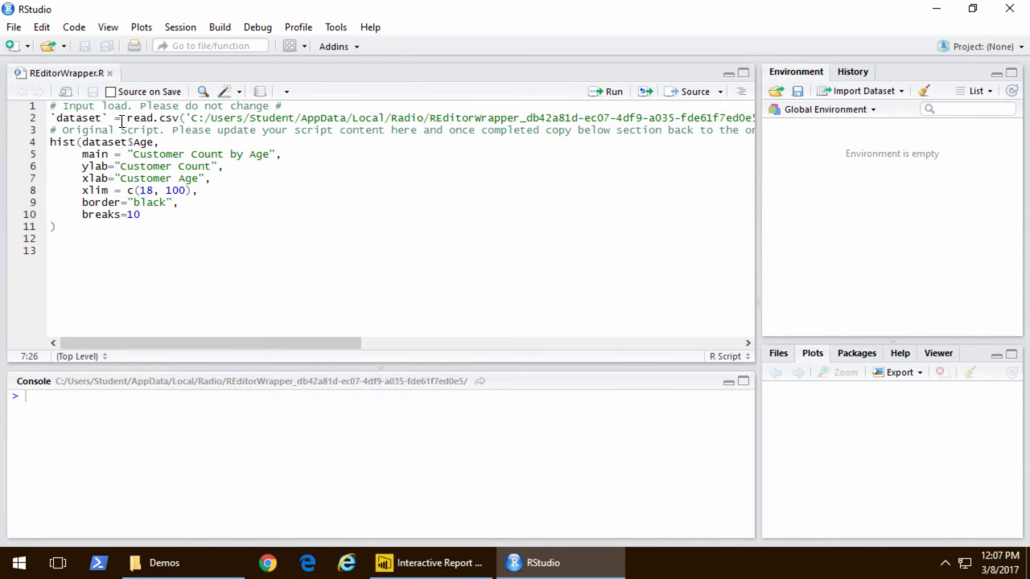
pyautogui.doubleClick(149, 117)
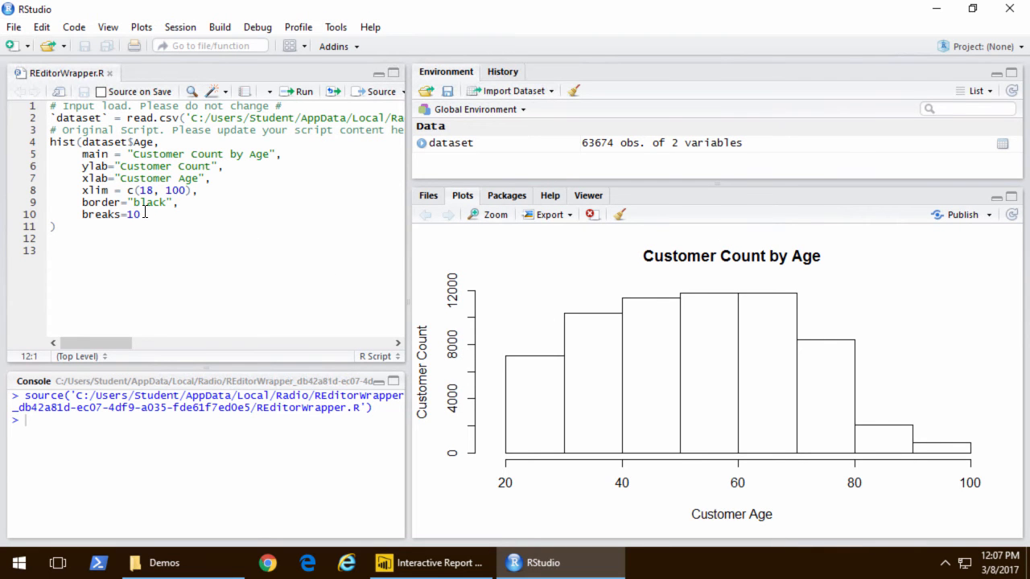
pyautogui.write('0')
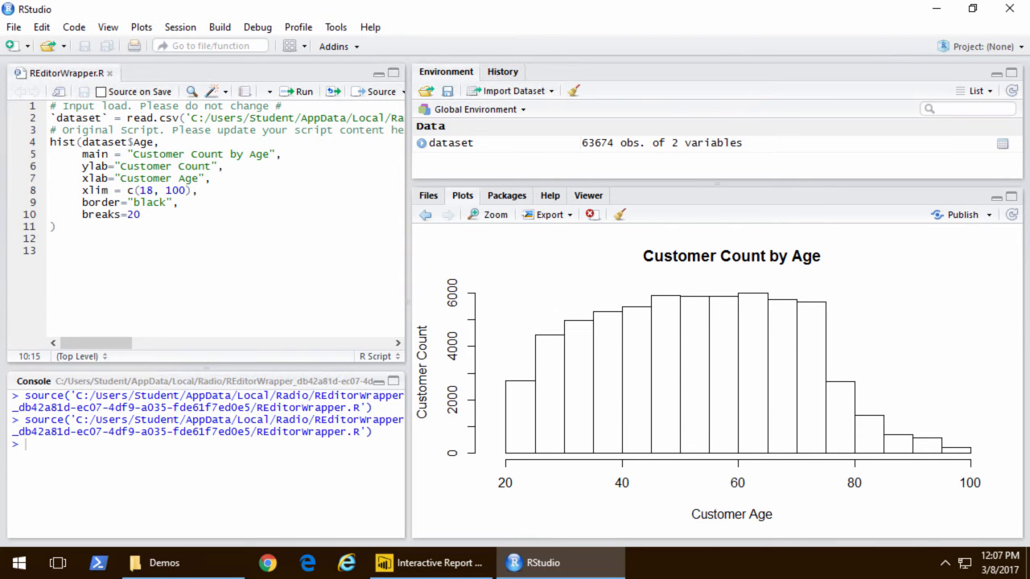
# Colour the histogram bars alternating light yellow and light blue
pyautogui.write(',')
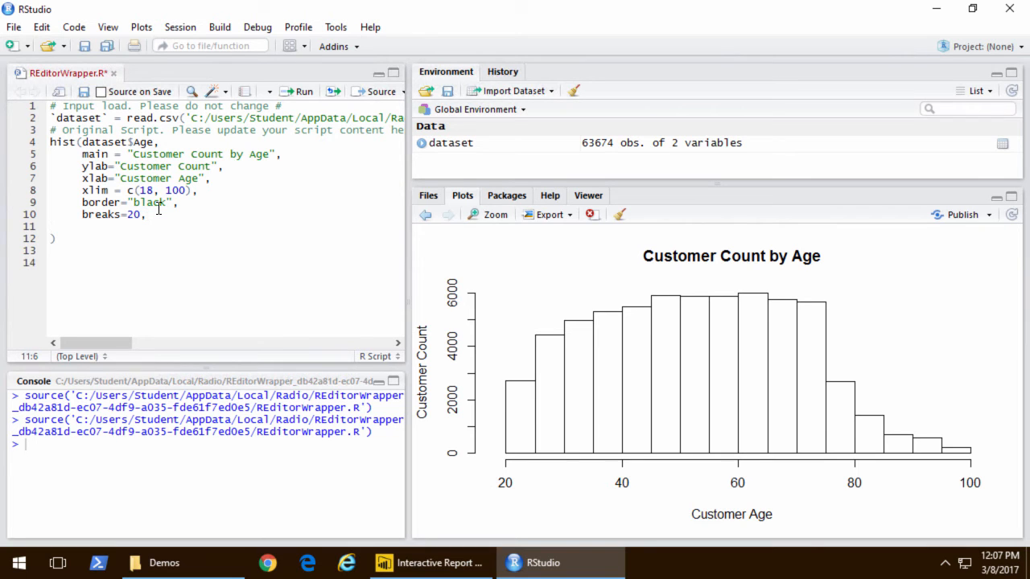
pyautogui.write('c')
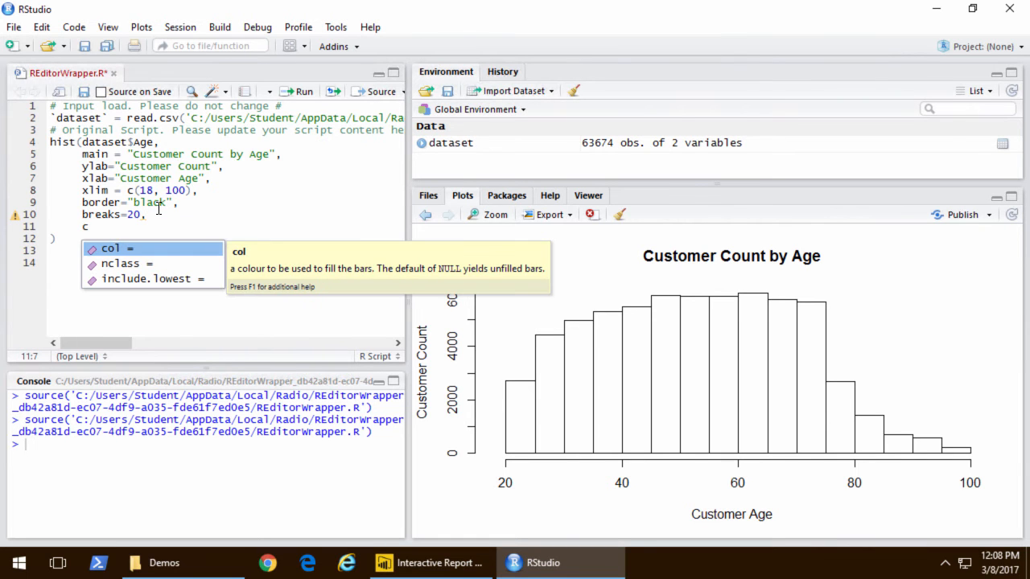
pyautogui.write('ol=c("lightyellow", "lightblue")')
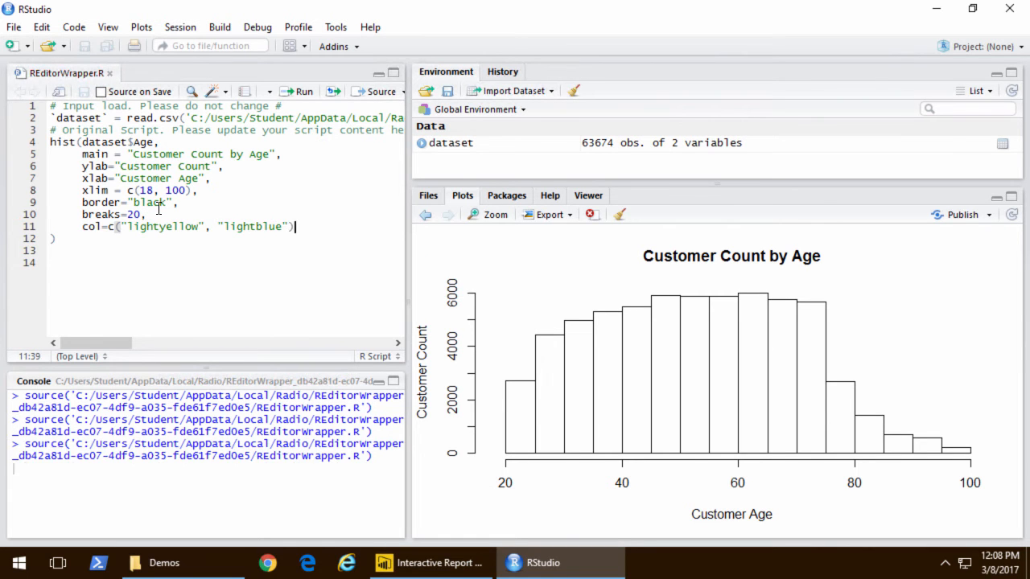
pyautogui.click(301, 91)
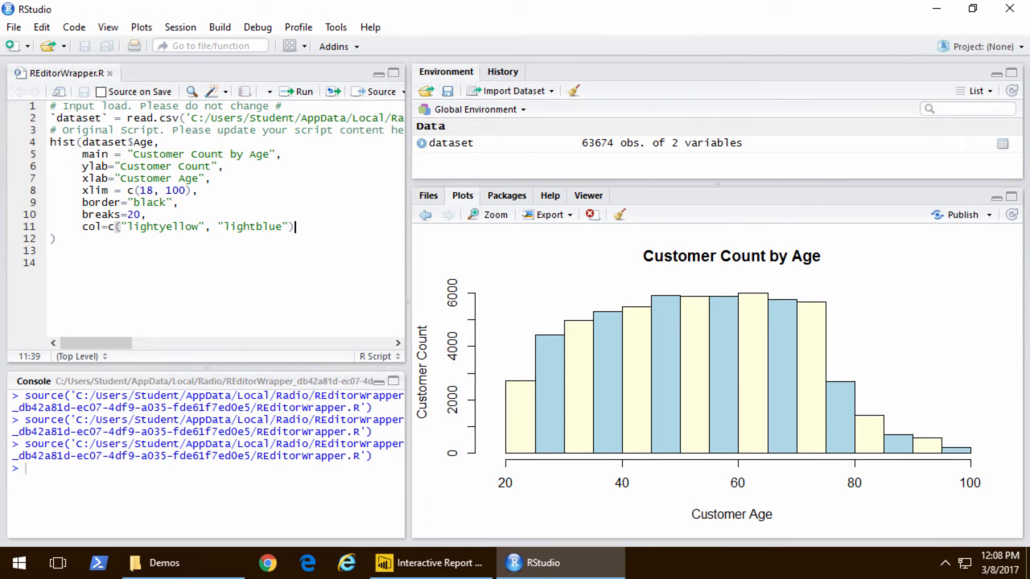
# Set probability = TRUE and add the red dash-dot density curve line
pyautogui.write(',')
pyautogui.write('las=1,')
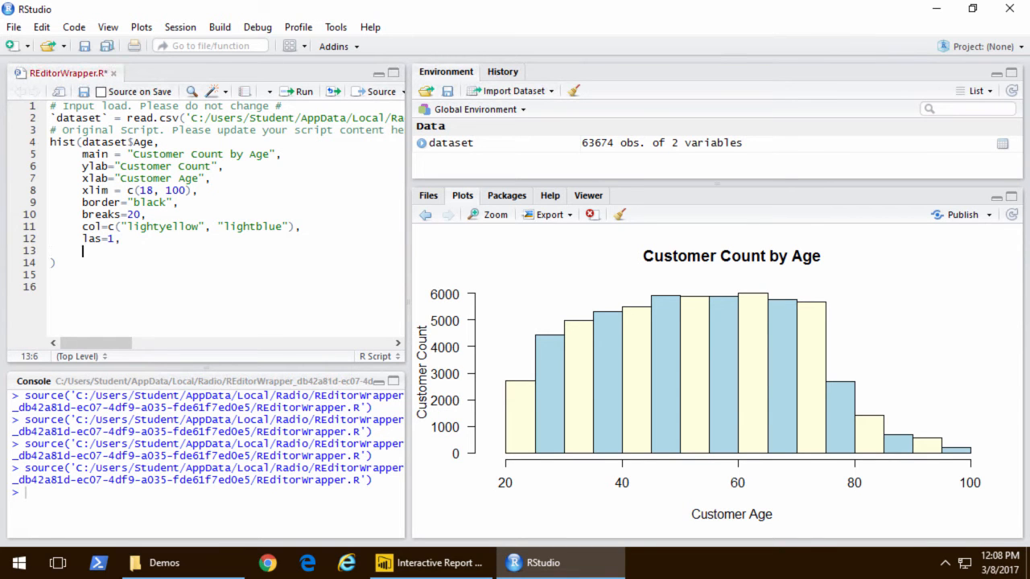
pyautogui.write('probability =')
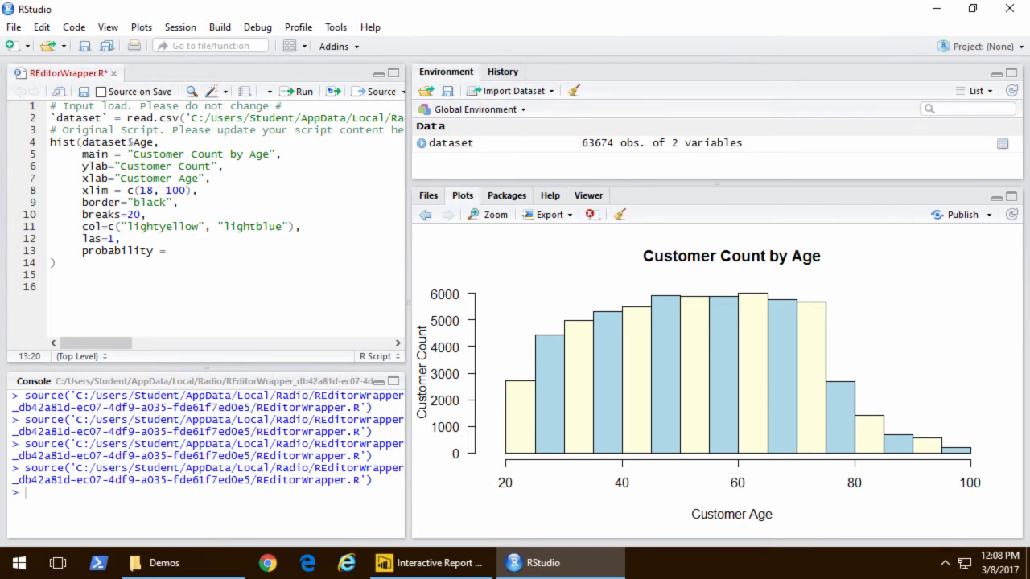
pyautogui.write('TRUE')
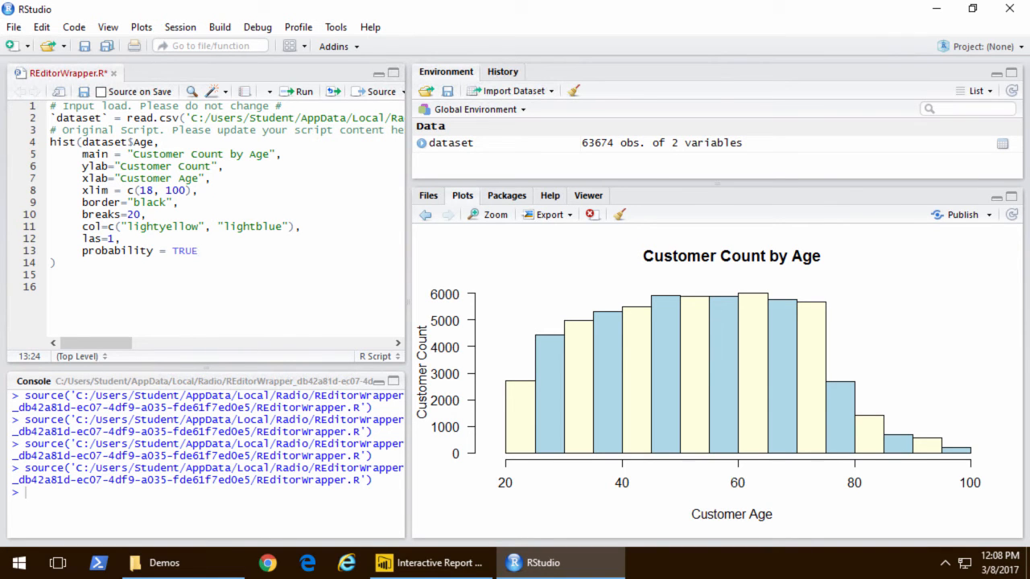
pyautogui.moveTo(47, 337)
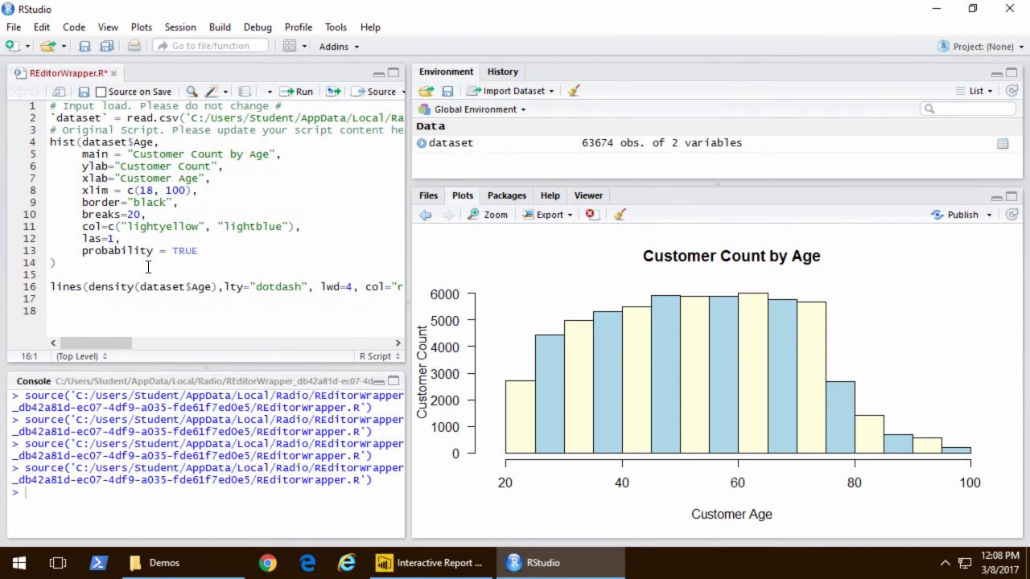
pyautogui.click(374, 91)
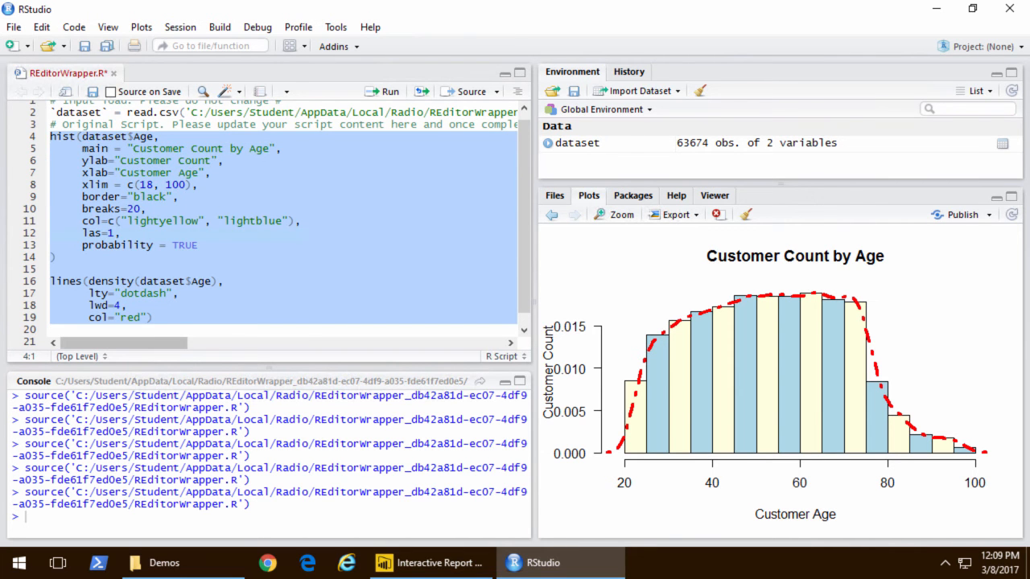
pyautogui.click(430, 563)
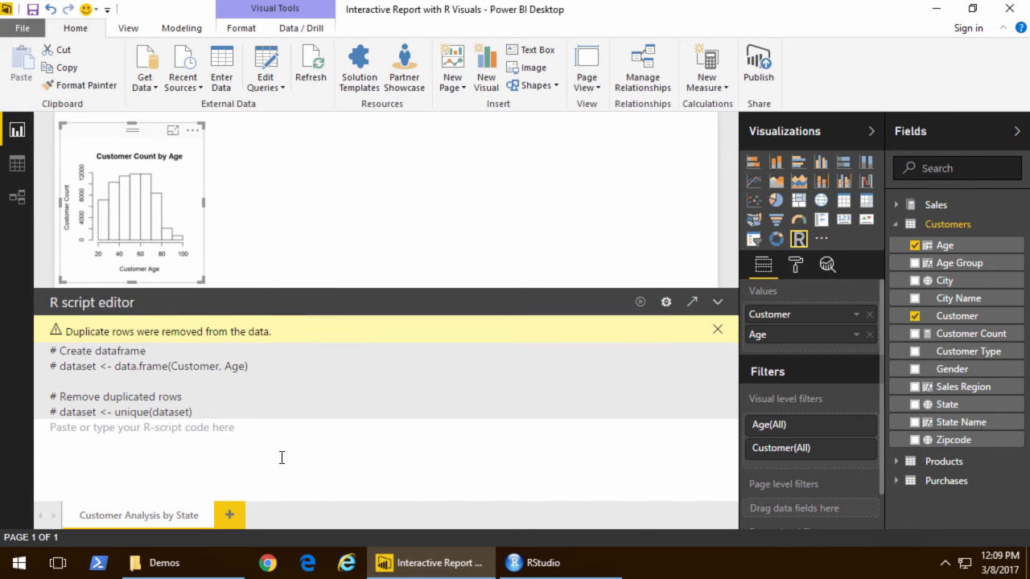
# Run the updated density script in the Power BI histogram and enlarge the visual
pyautogui.scroll(-3)
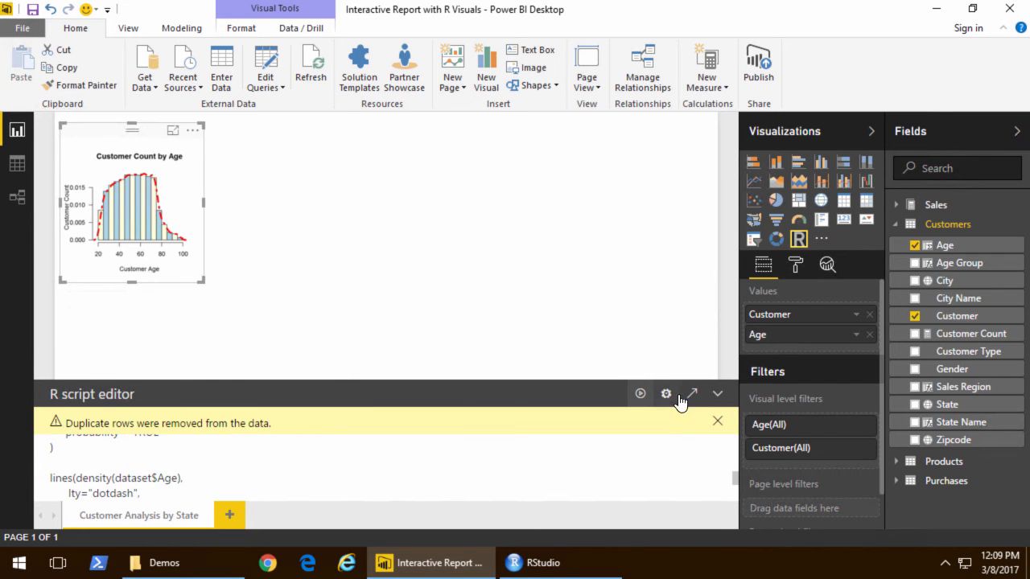
pyautogui.click(717, 421)
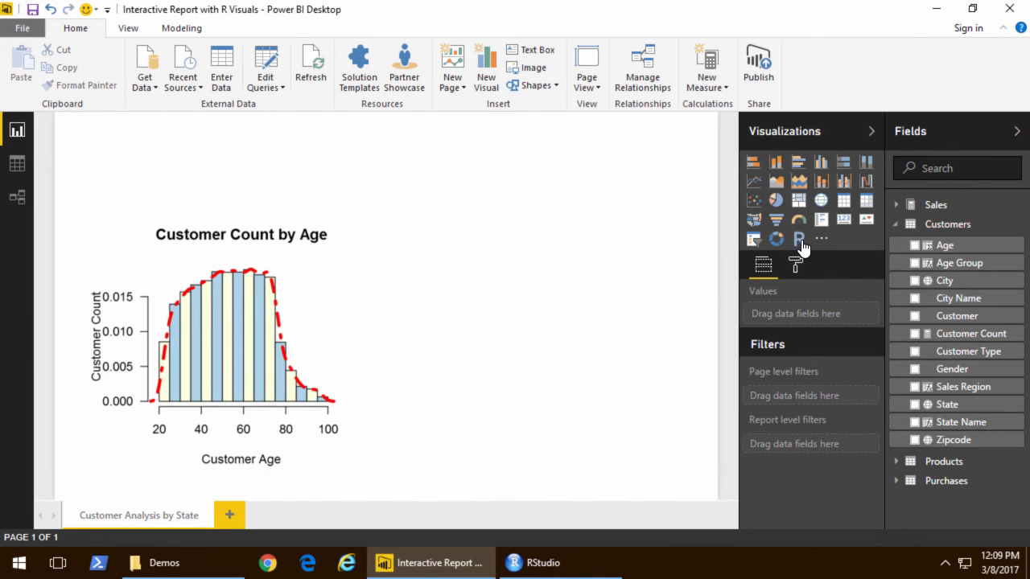
# Add an R visual with Age Group and Sales Revenue running a grey barplot script
pyautogui.click(799, 239)
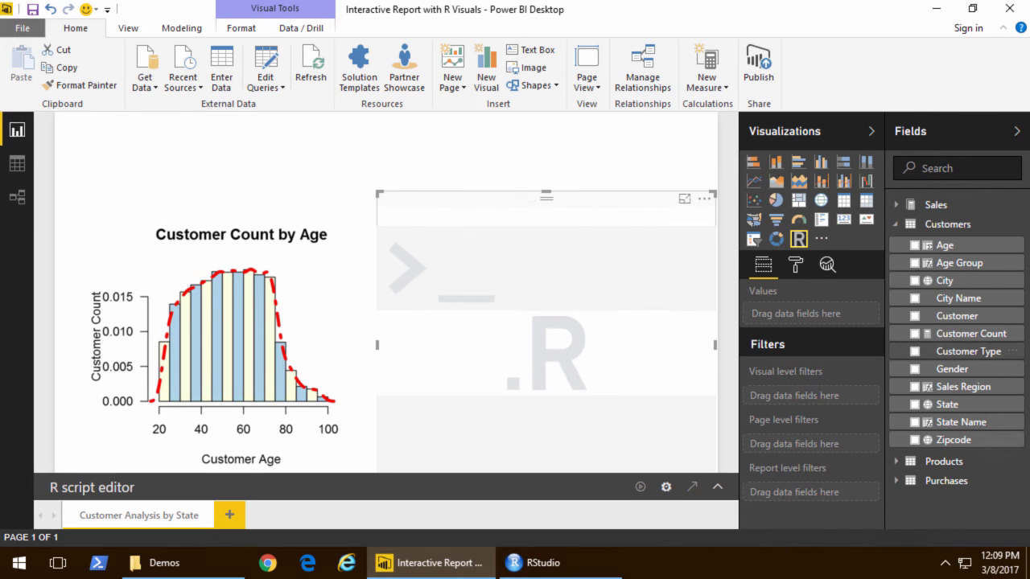
pyautogui.moveTo(885, 304)
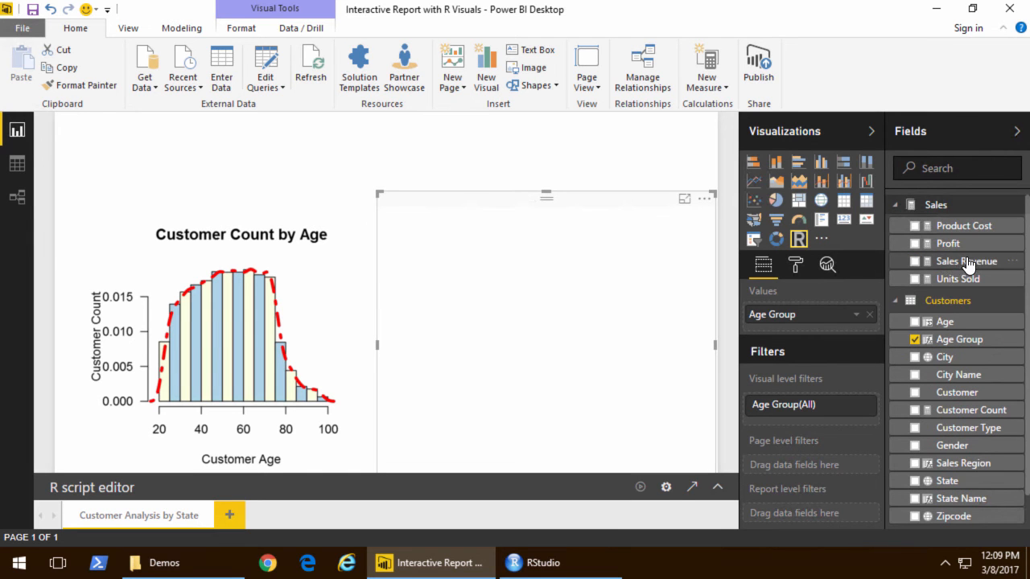
pyautogui.click(915, 261)
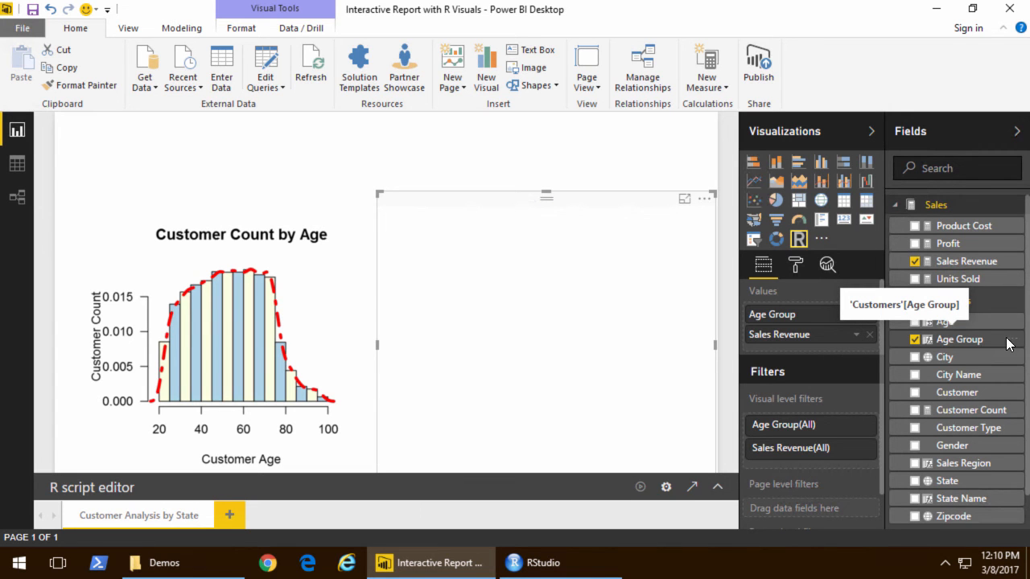
pyautogui.click(717, 394)
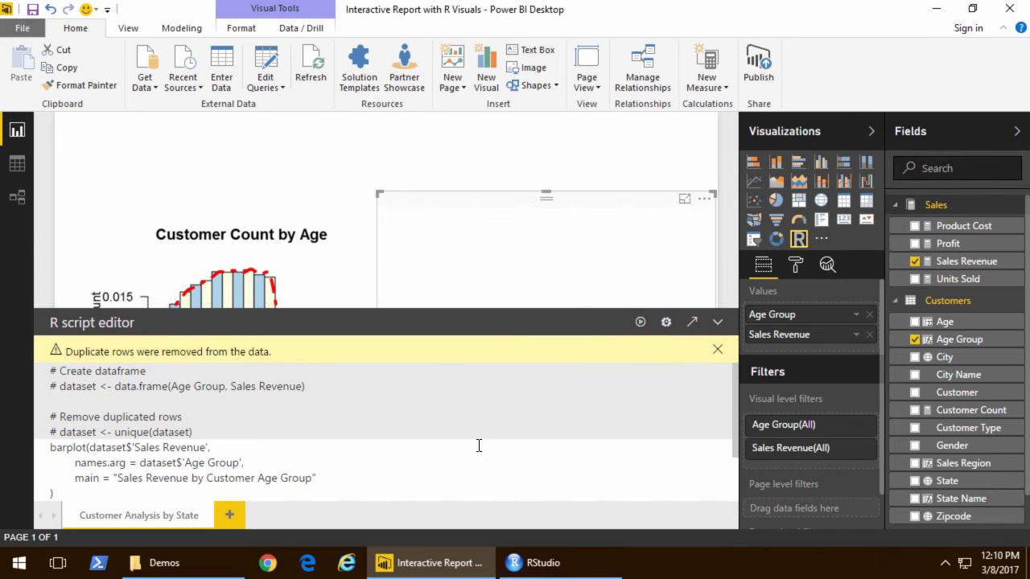
pyautogui.click(717, 322)
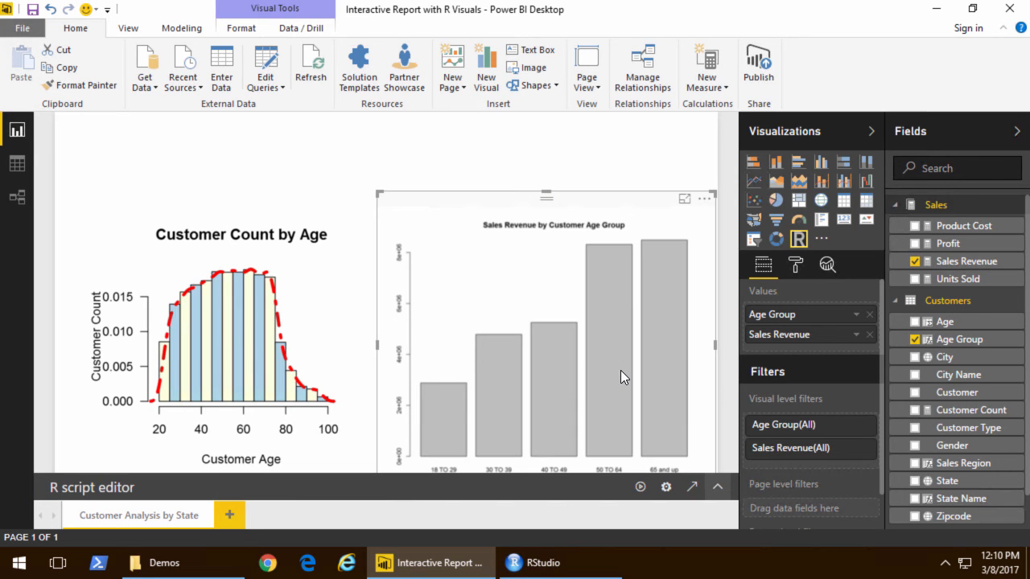
pyautogui.click(543, 563)
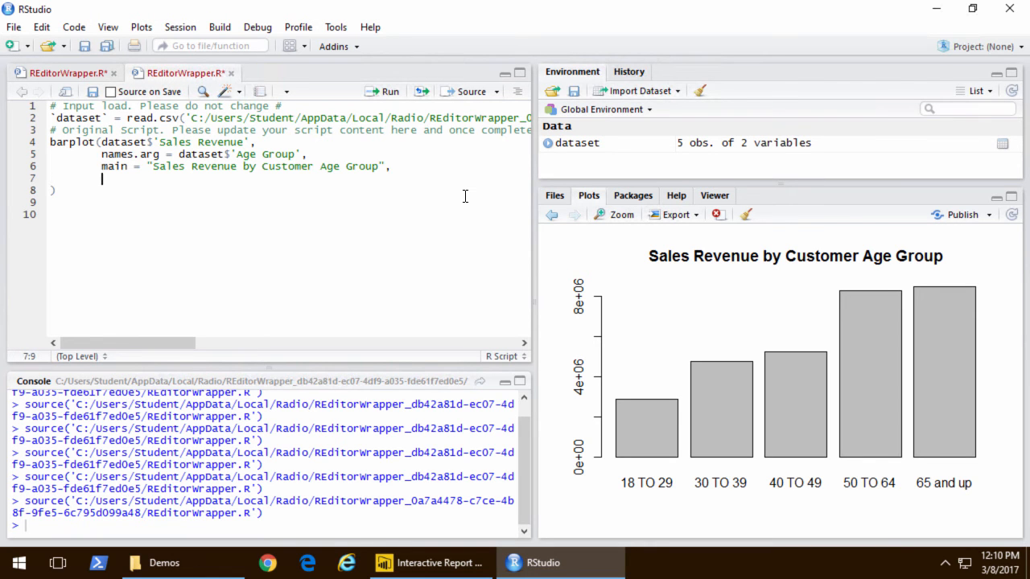
# Give the barplot red, yellow, orange, blue and green bars and axes = FALSE
pyautogui.write('col = c("red","yellow","orange","blue", "green")')
pyautogui.write('axes =')
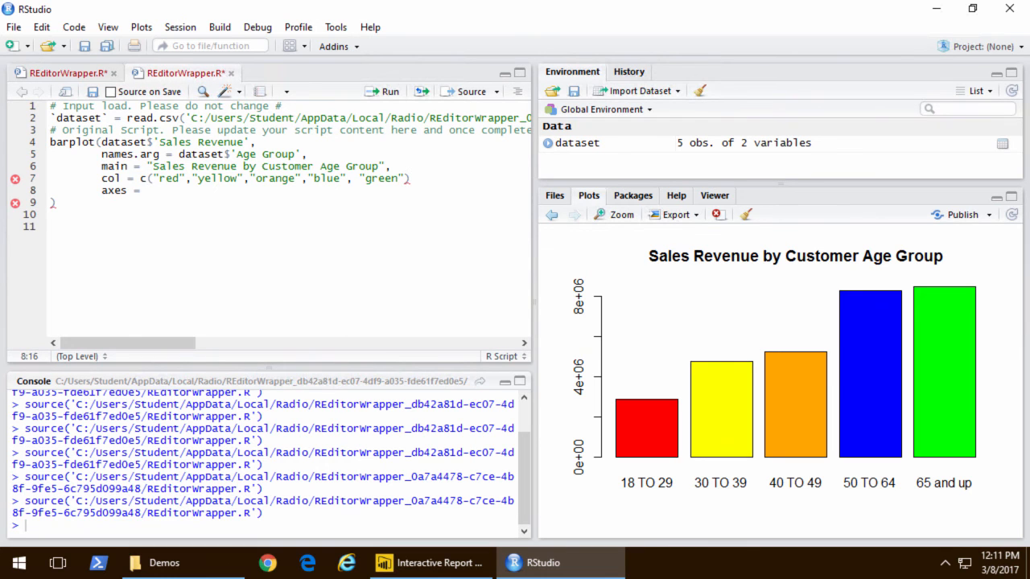
pyautogui.write('FALSE')
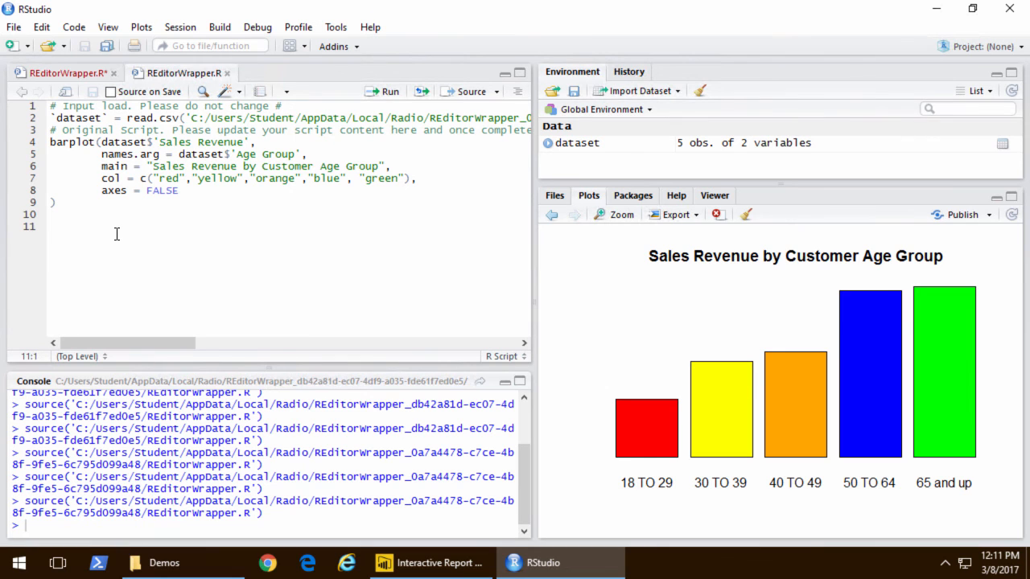
# Script yTicks, '$…K' tick labels and axis(2), then source the script
pyautogui.write('minvalue <- 0')
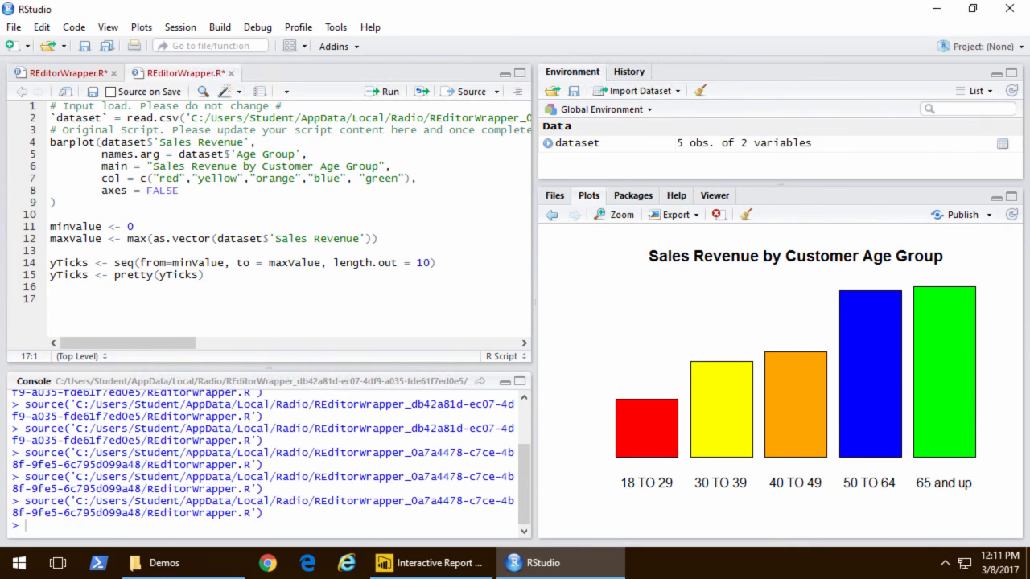
pyautogui.write('yTickLabels <- paste("$",format(yTicks/1000, , big.mark=","), "K",sep="")')
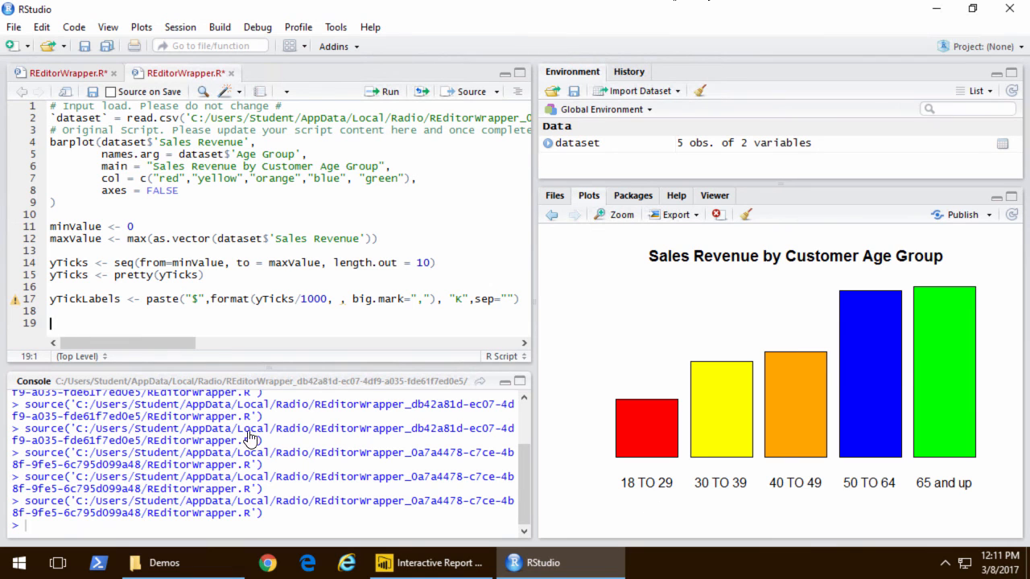
pyautogui.write('axis(2, at=yTicks, labels = yTickLabels, lty = 1, las=1, cex.axis=0.7 )')
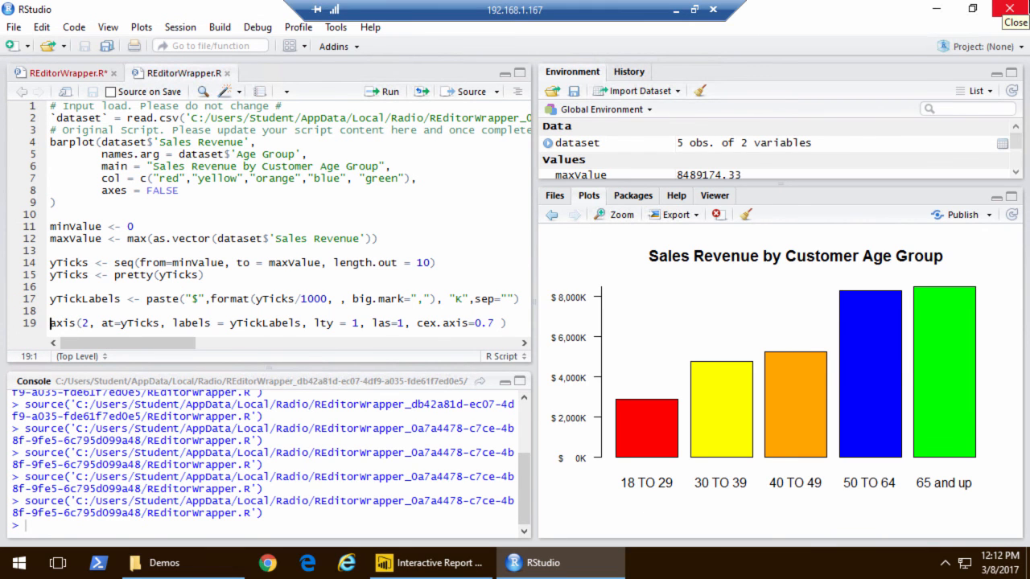
pyautogui.click(50, 142)
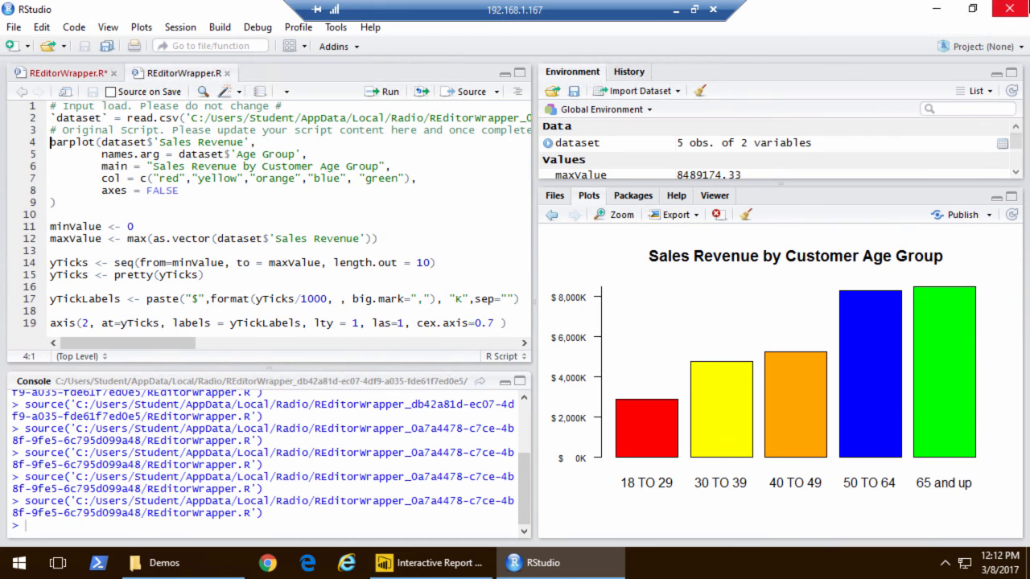
pyautogui.click(430, 563)
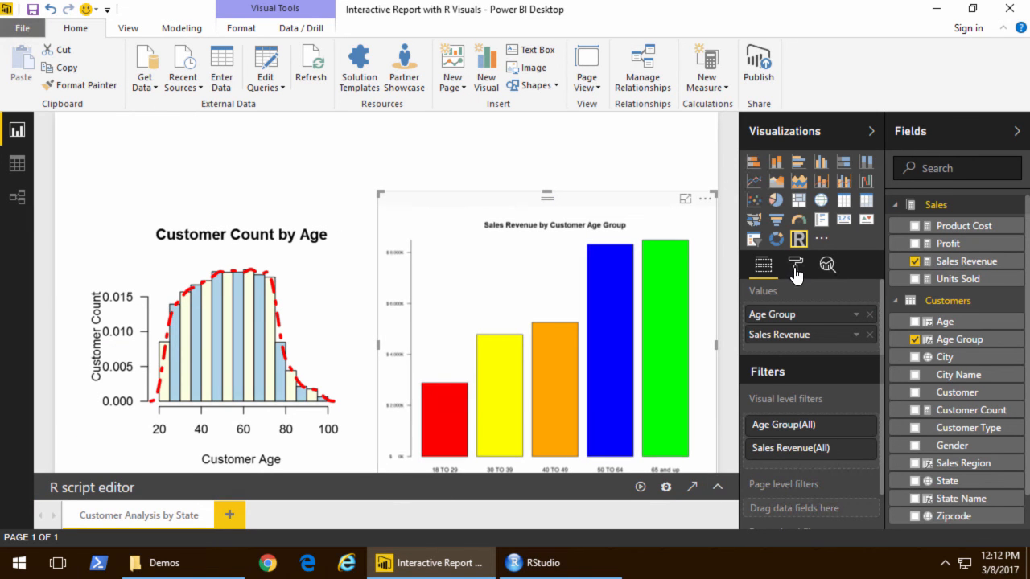
# Open the visual's Format pane and drag the histogram's top edge up to heighten it
pyautogui.click(795, 265)
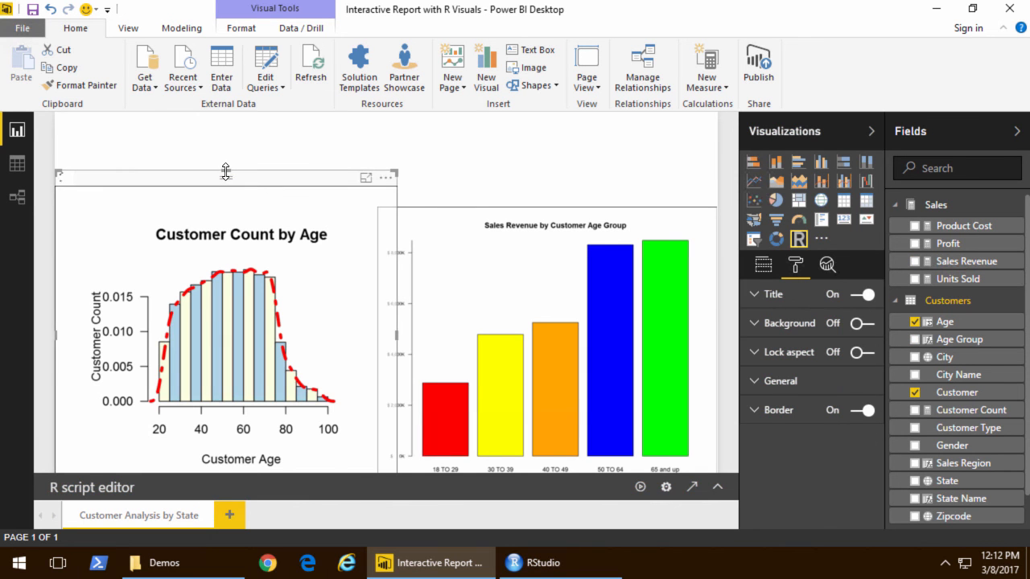
pyautogui.moveTo(225, 177); pyautogui.dragTo(226, 198)
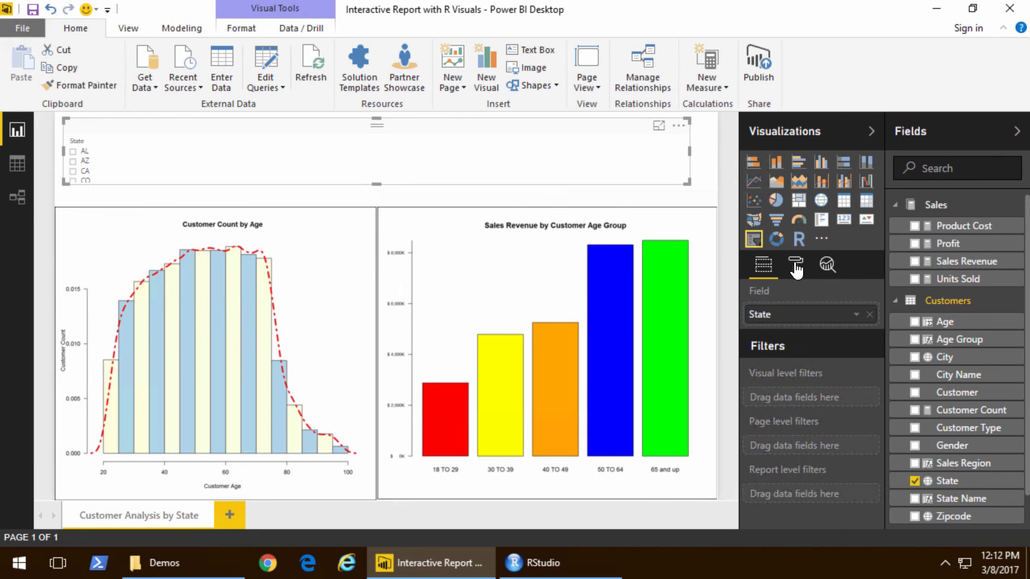
# Turn on the State slicer header, then filter both charts by AL, CO, GA and clear
pyautogui.click(794, 265)
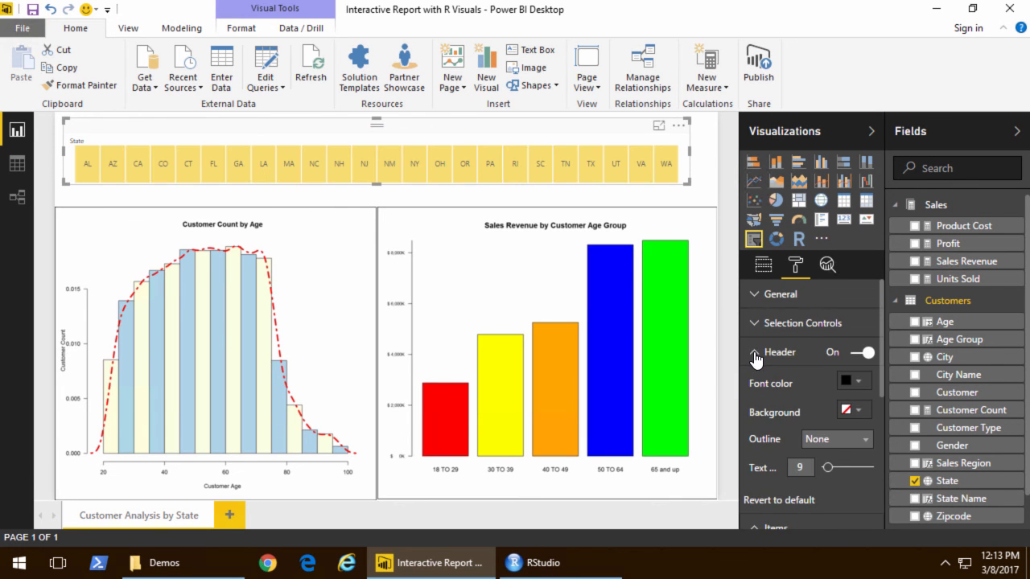
pyautogui.click(366, 193)
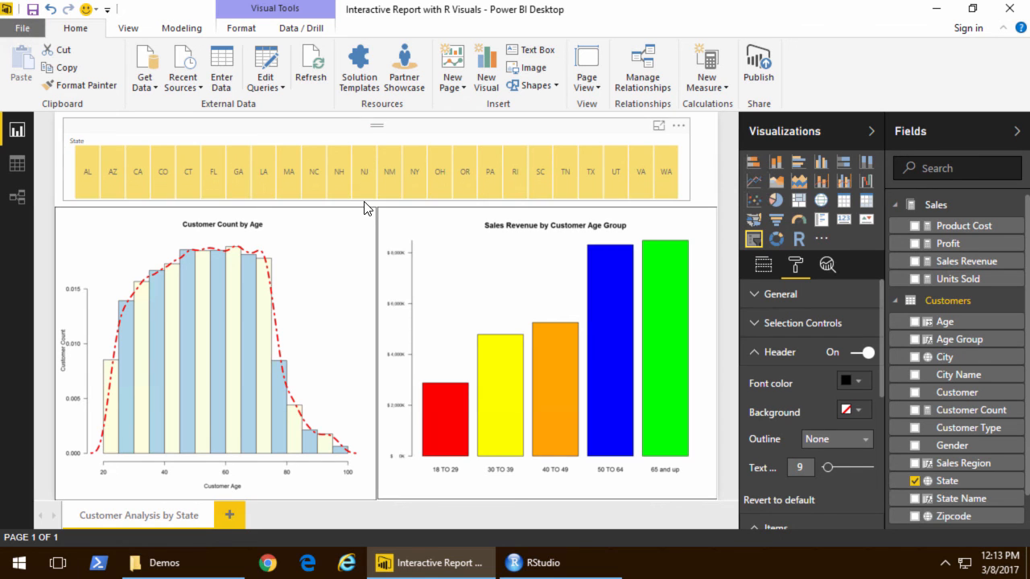
pyautogui.click(87, 169)
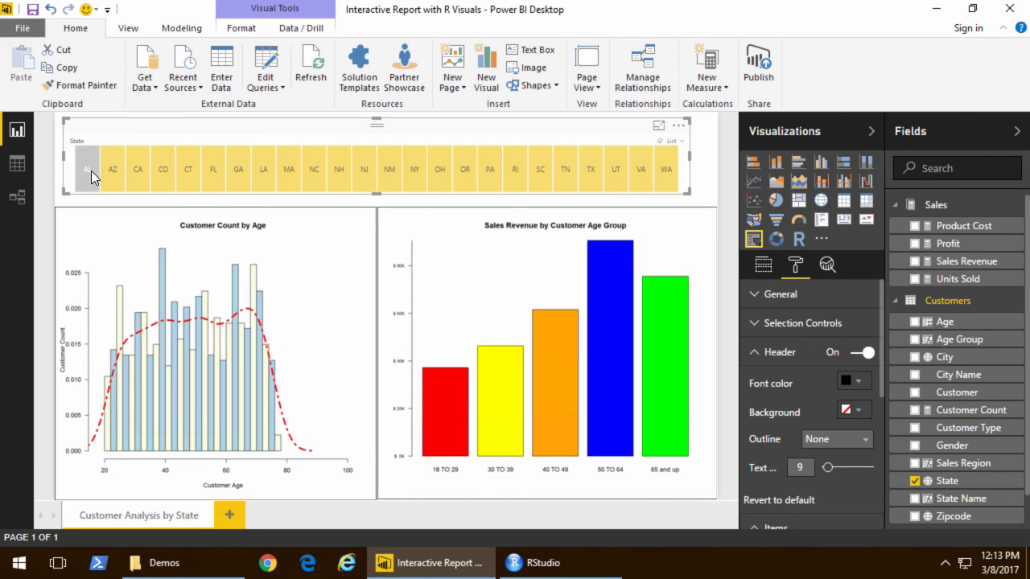
pyautogui.click(163, 169)
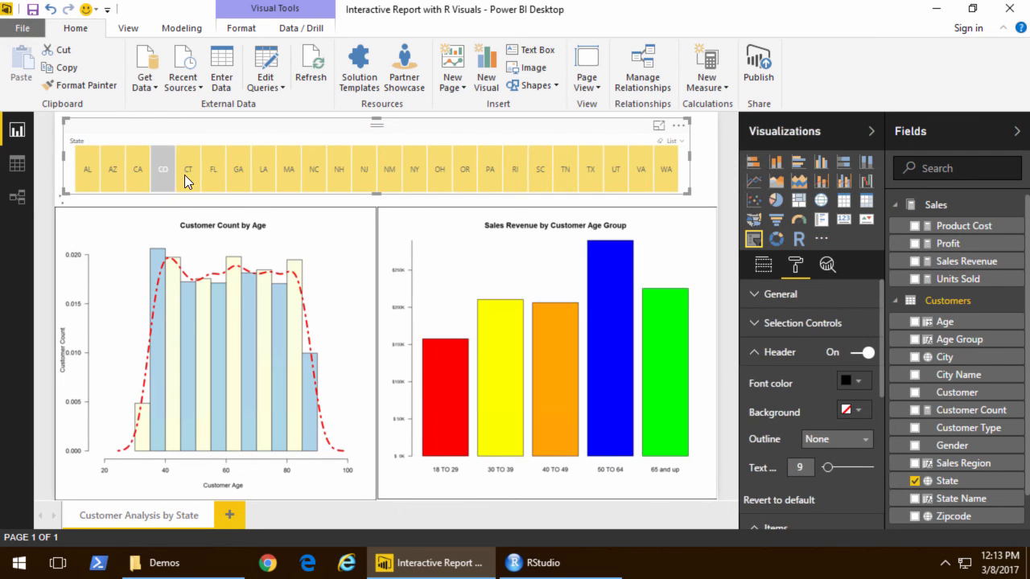
pyautogui.click(238, 169)
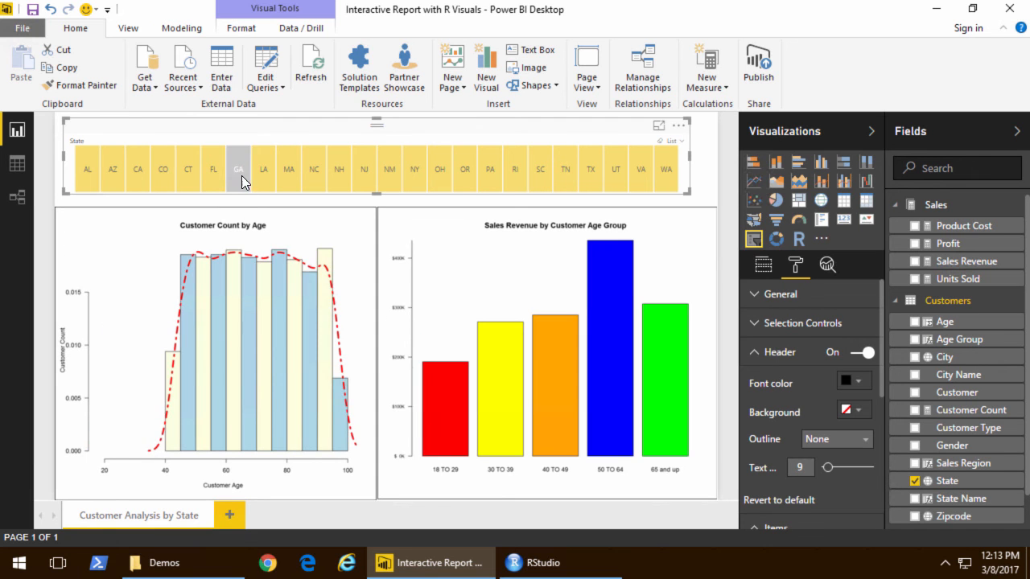
pyautogui.click(238, 169)
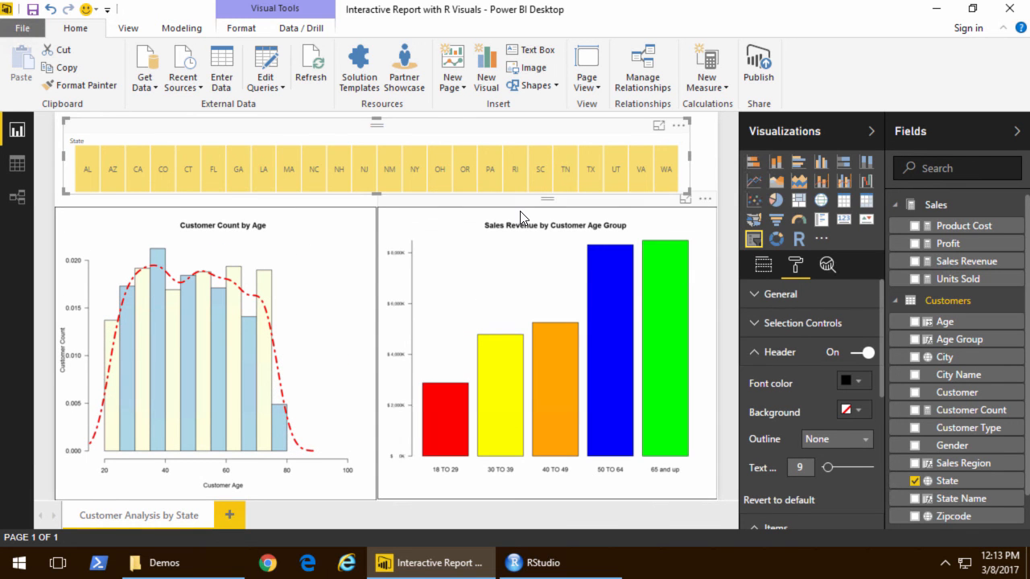